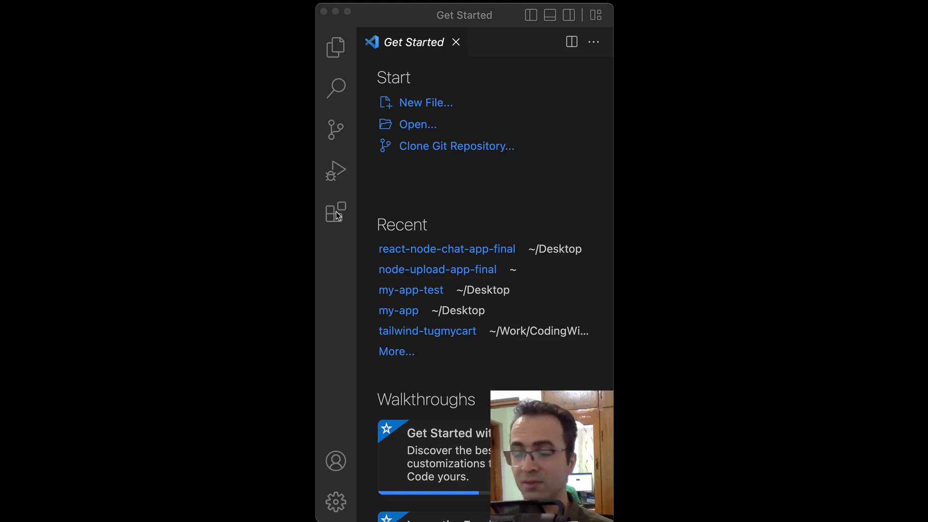
Step: Search the Extensions view for 'live server' and install the Live Server extension
{"action": "left_click", "coordinate": [335, 213]}
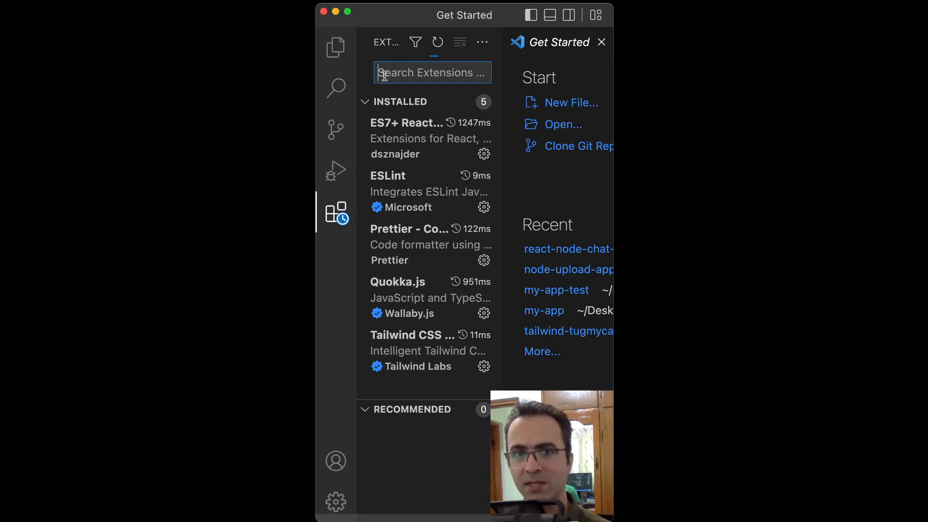
{"action": "type", "text": "live"}
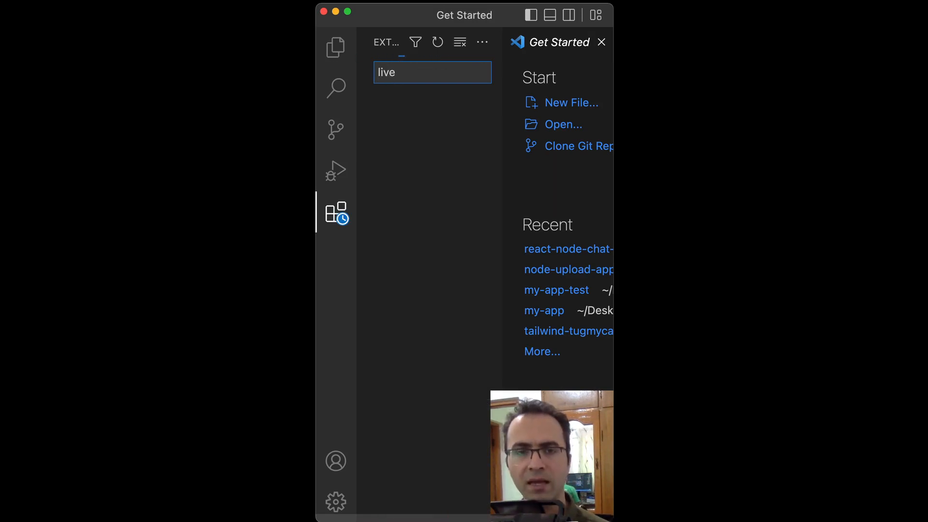
{"action": "type", "text": "server"}
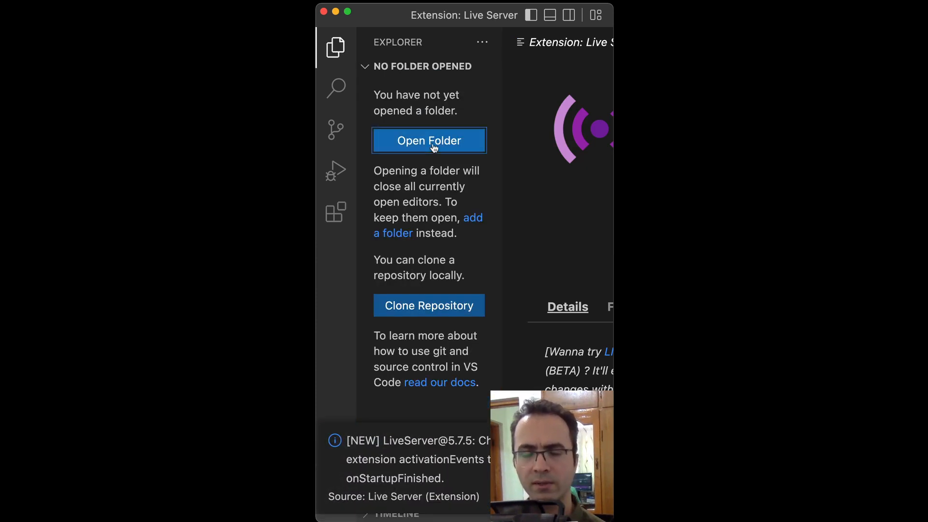
Step: Open the my-website folder as the workspace
{"action": "left_click", "coordinate": [428, 140]}
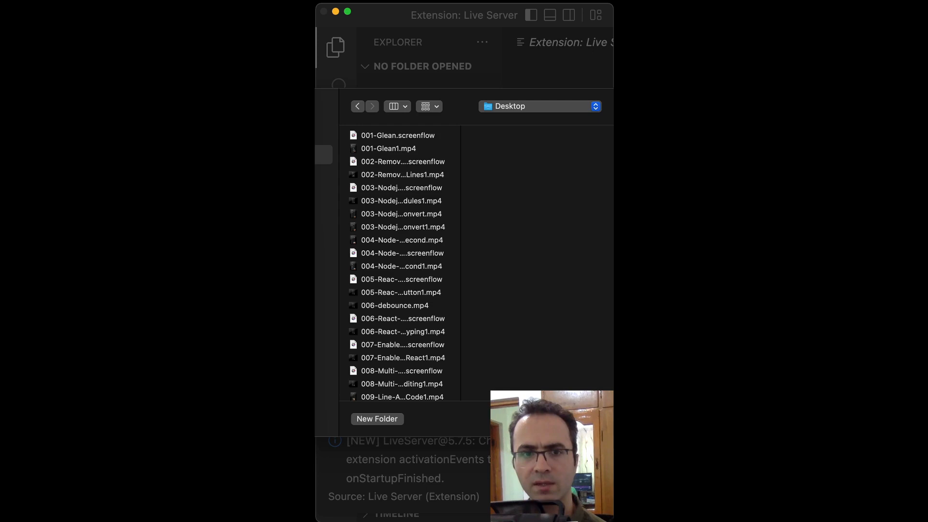
{"action": "left_click", "coordinate": [377, 418]}
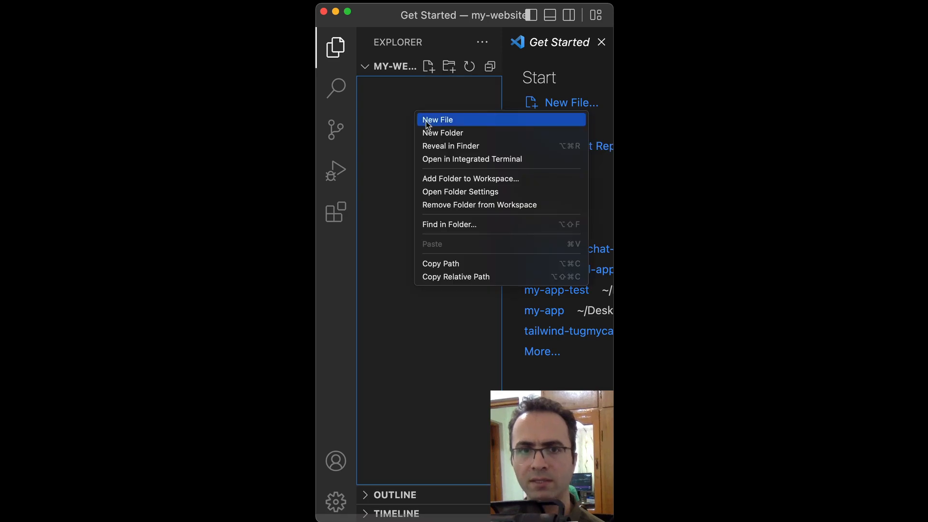
Step: Create index.html with an HTML skeleton whose h1 reads 'Live Server' and save it
{"action": "left_click", "coordinate": [438, 120]}
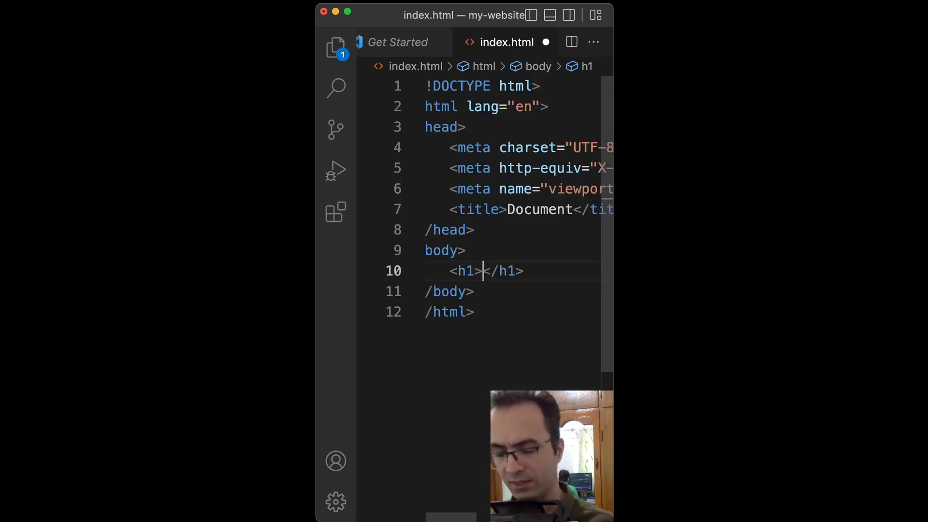
{"action": "type", "text": "Live Server"}
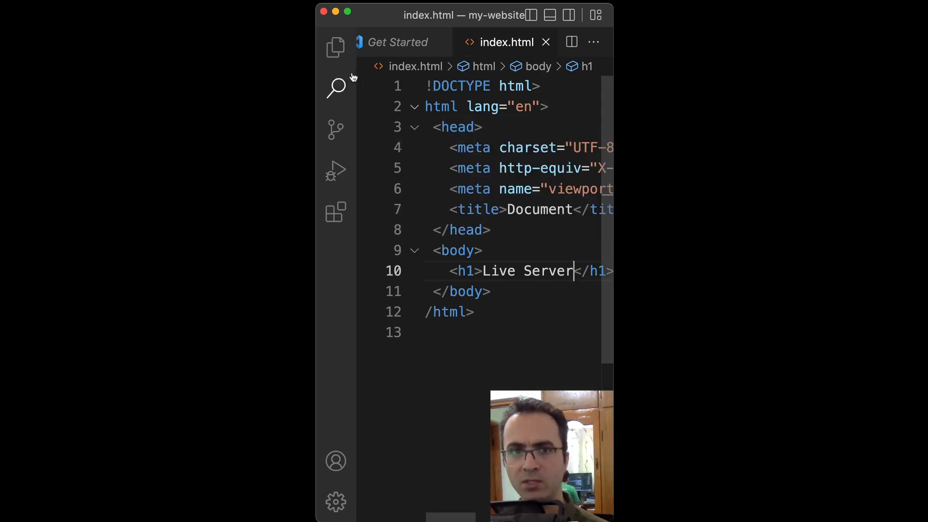
{"action": "right_click", "coordinate": [409, 85]}
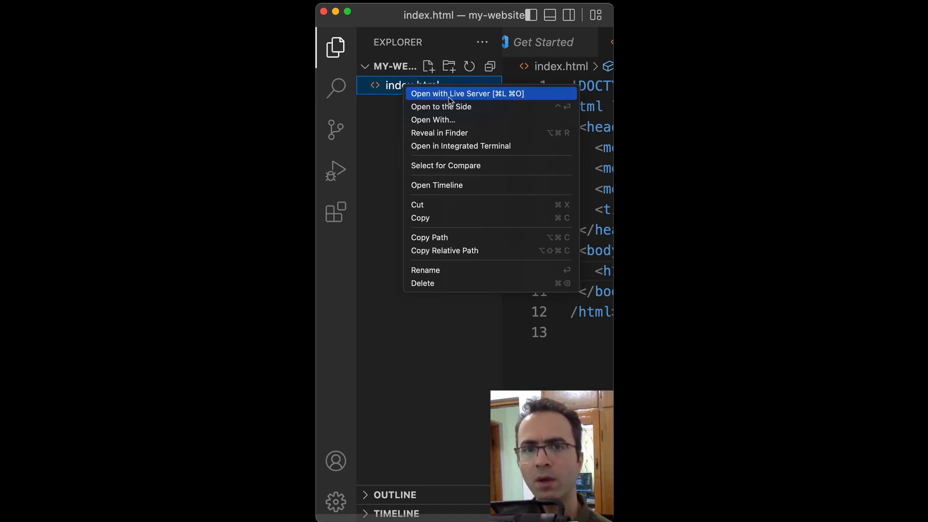
Step: Serve index.html with Live Server, change the heading to 'Live Server 1', then stop the server via the palette
{"action": "left_click", "coordinate": [467, 93]}
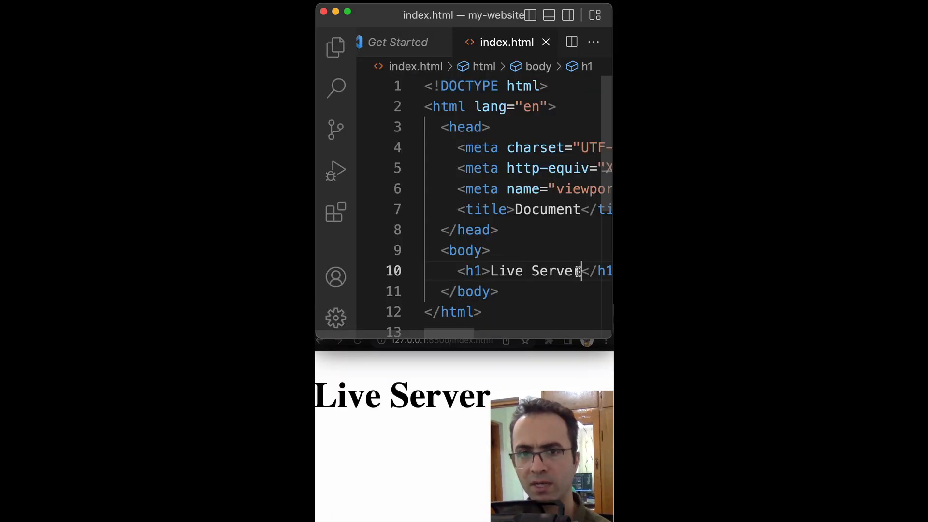
{"action": "type", "text": "1"}
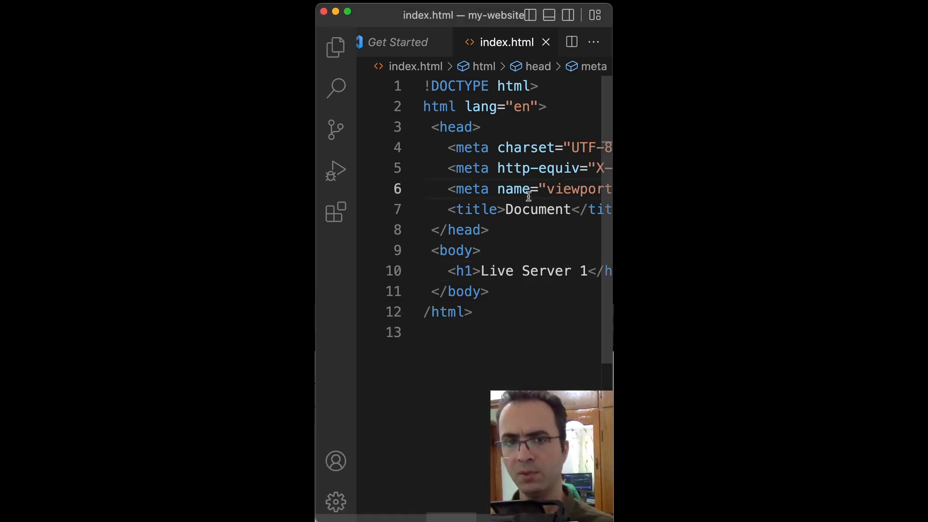
{"action": "type", "text": "live"}
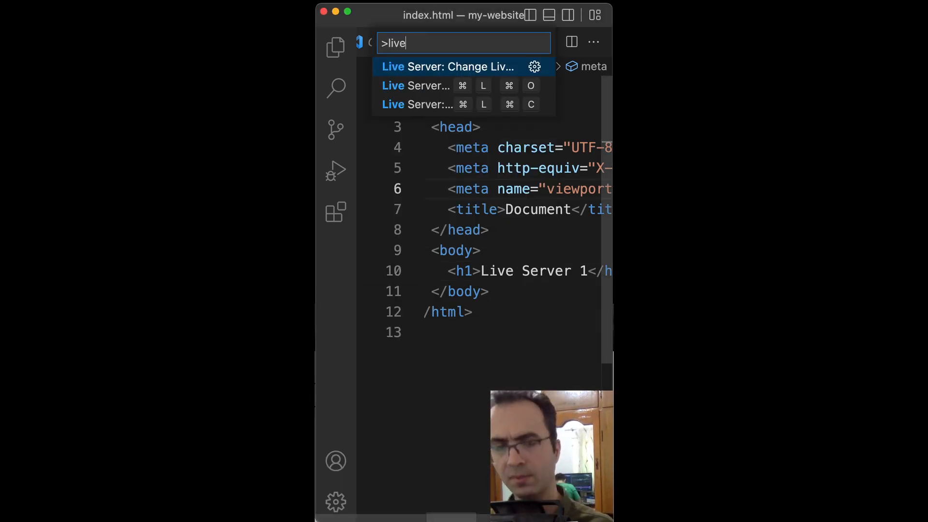
{"action": "mouse_move", "coordinate": [415, 104]}
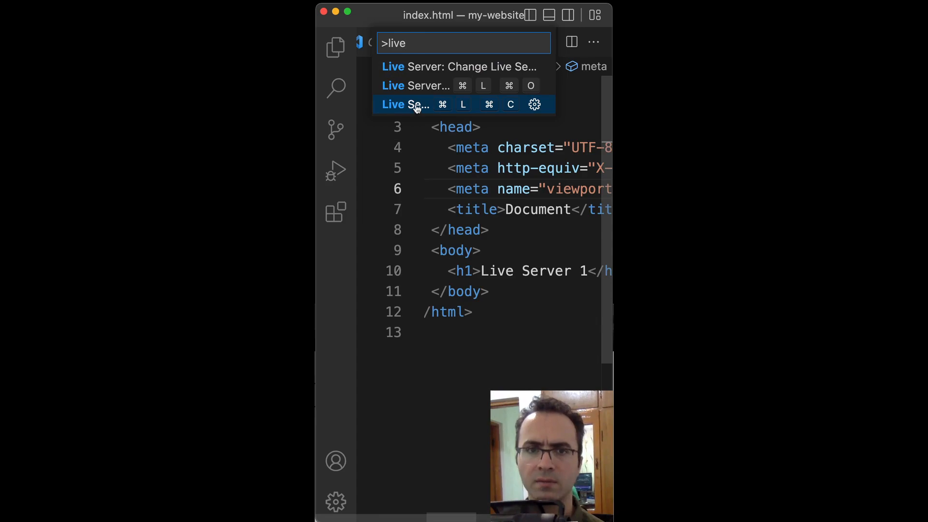